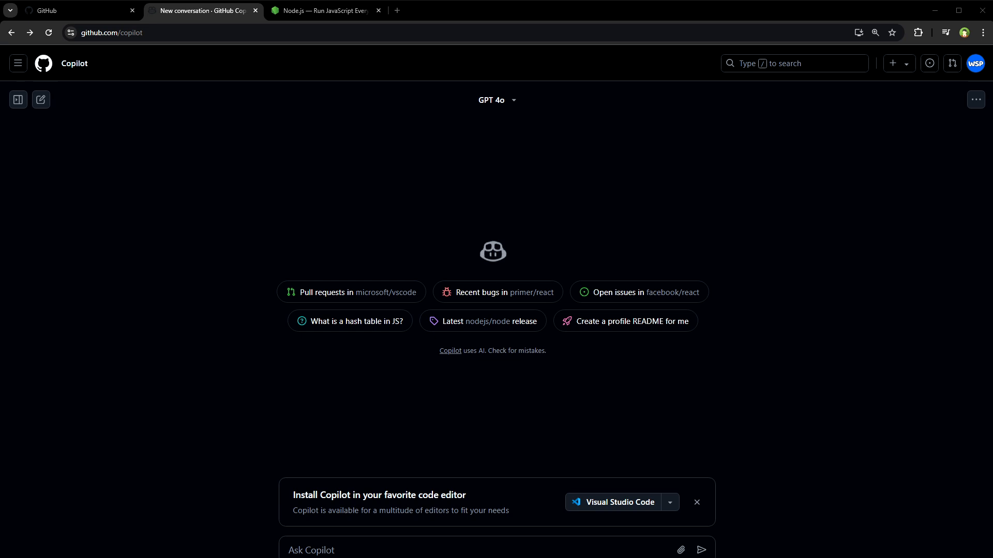
{"action": "mouse_move", "coordinate": [969, 133]}
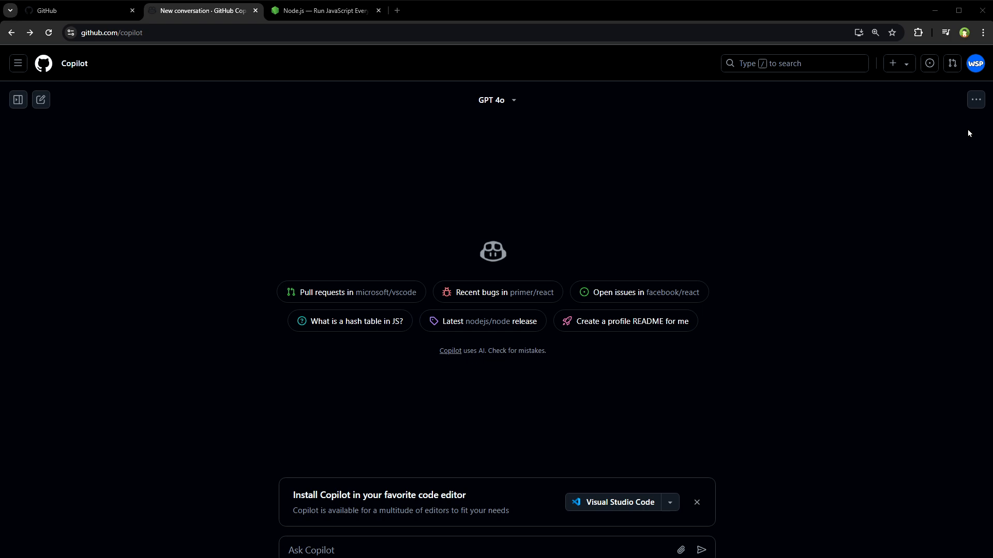
Step: Open the Copilot chat's '...' options menu for feedback and settings
{"action": "left_click", "coordinate": [976, 99]}
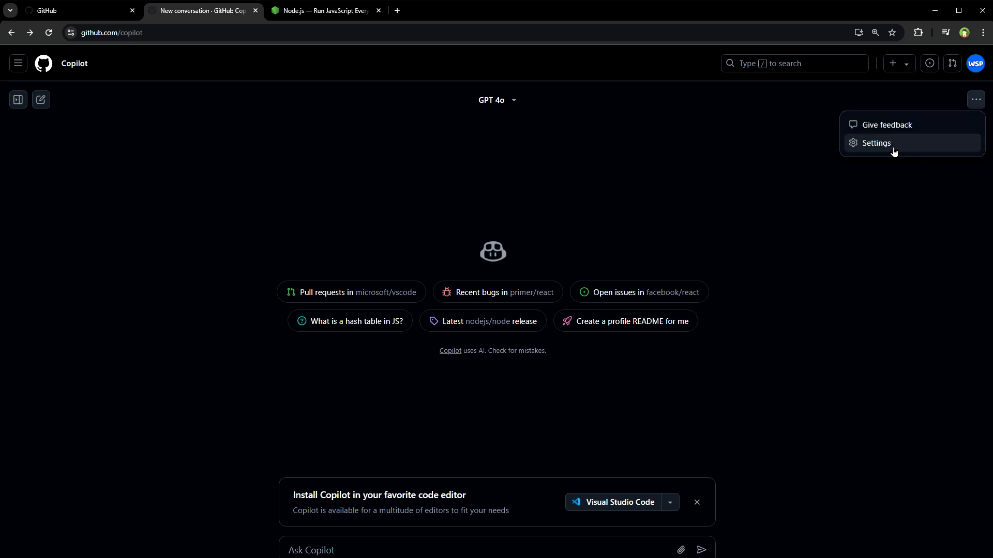
Step: In Copilot settings, change 'Copilot access to Bing' from Disabled to Enabled
{"action": "left_click", "coordinate": [876, 142]}
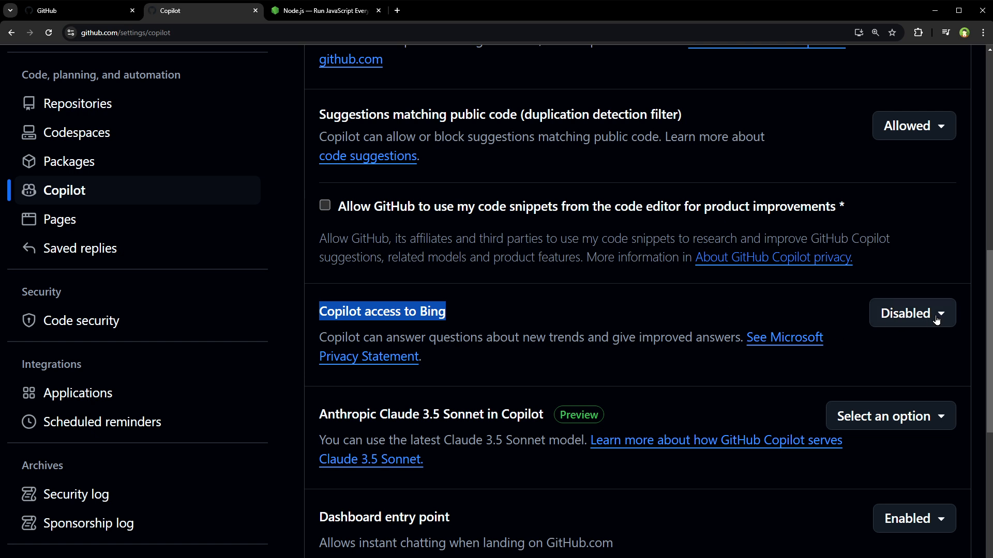
{"action": "left_click", "coordinate": [912, 312]}
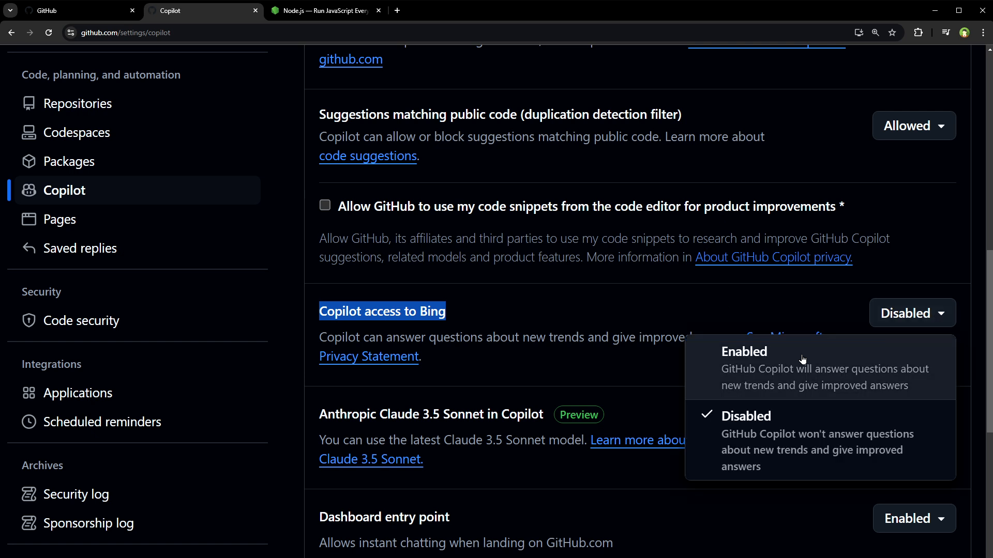
{"action": "mouse_move", "coordinate": [782, 383]}
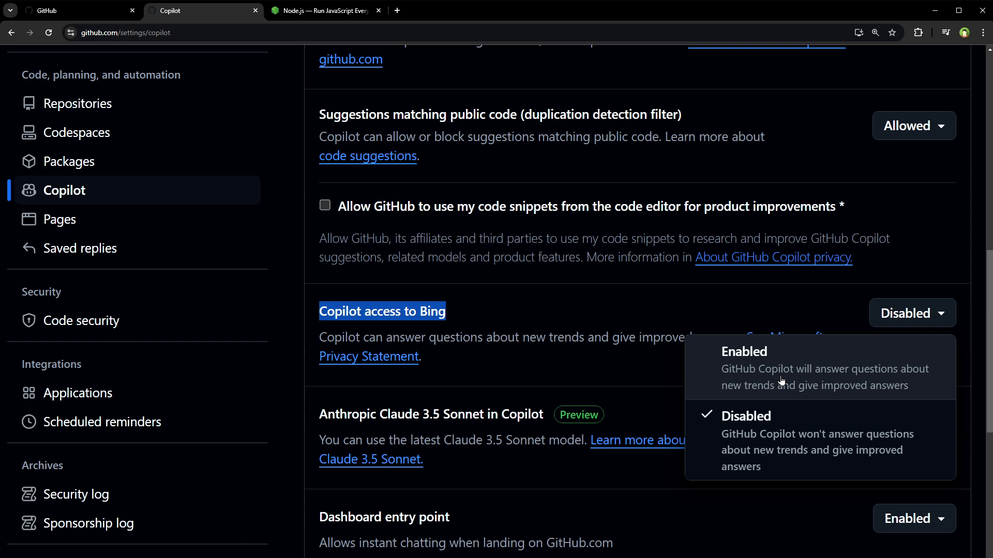
{"action": "mouse_move", "coordinate": [771, 391]}
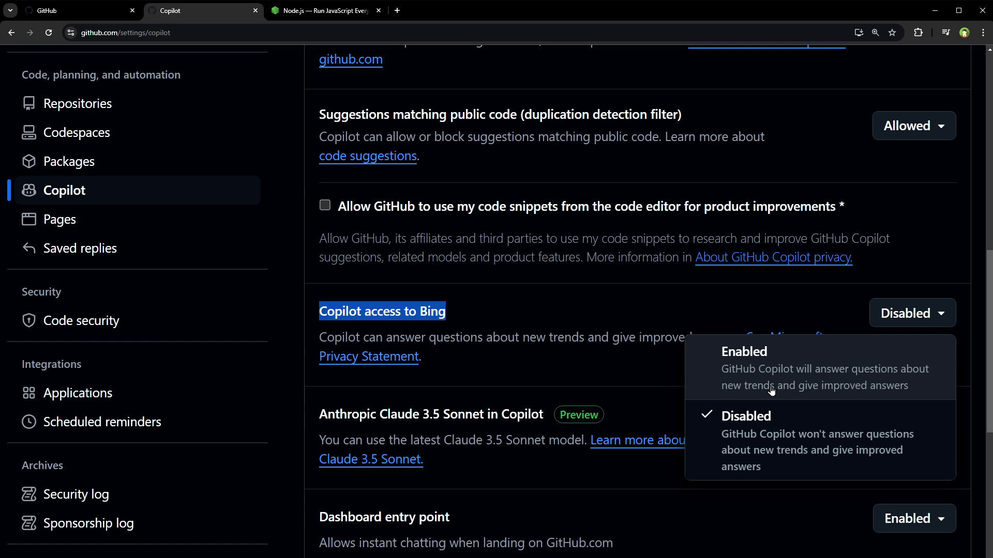
{"action": "left_click", "coordinate": [744, 351]}
{"action": "type", "text": "what is the latest node js version"}
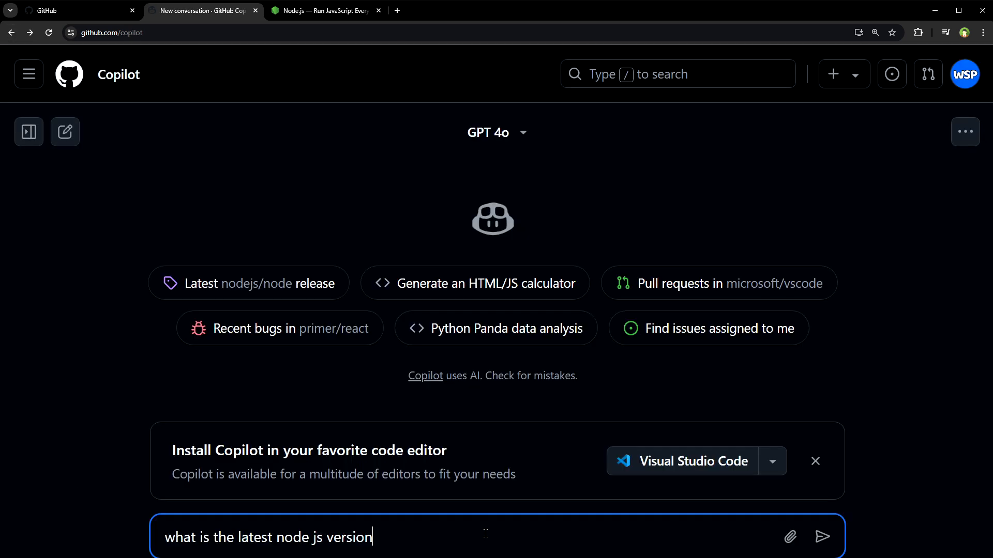
Step: Send the latest Node.js version question and verify v22.12.0 against nodejs.org
{"action": "left_click", "coordinate": [823, 537]}
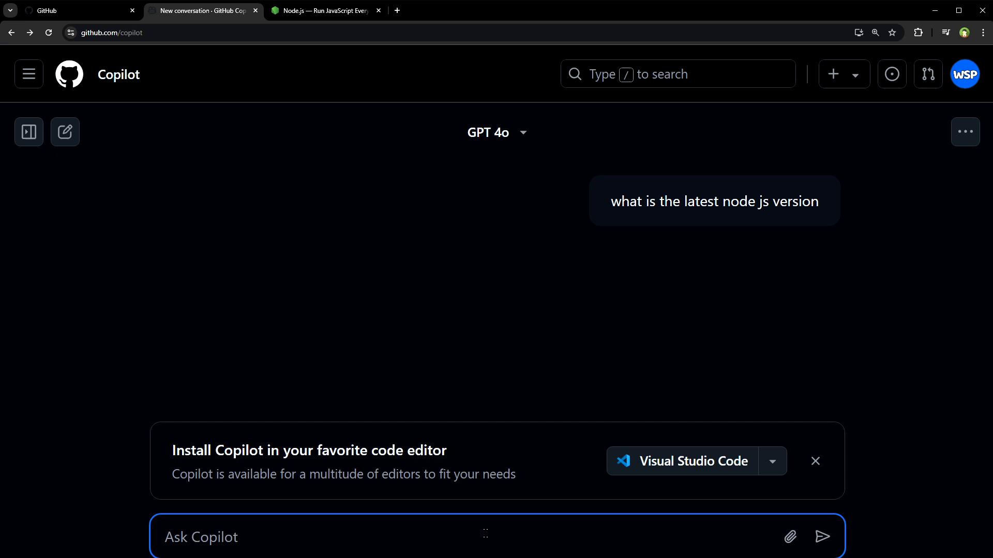
{"action": "left_click", "coordinate": [822, 536]}
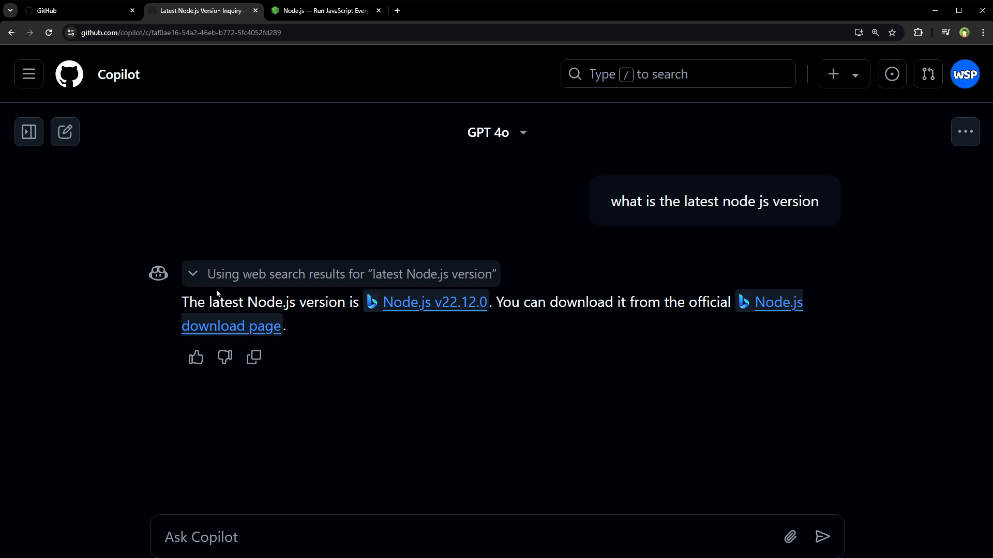
{"action": "mouse_move", "coordinate": [374, 283]}
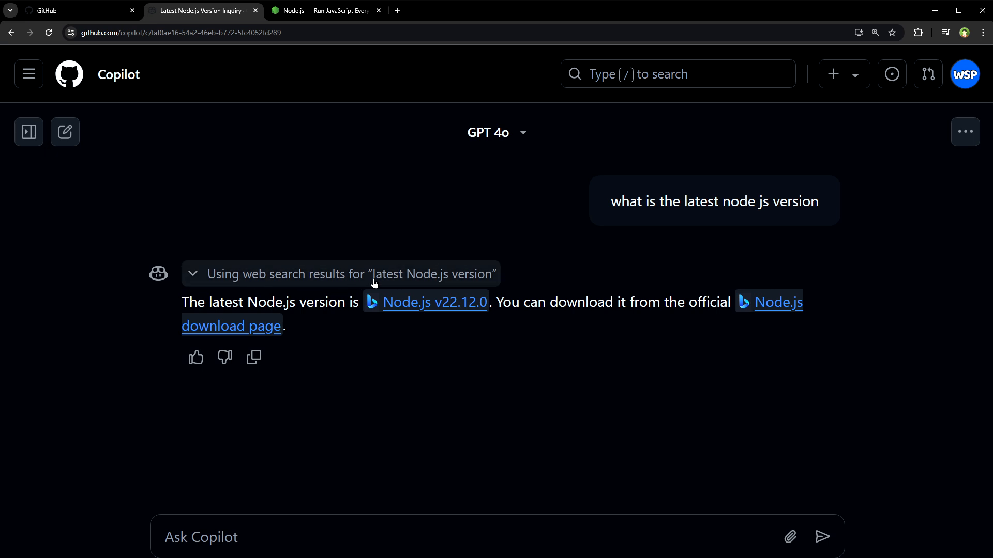
{"action": "mouse_move", "coordinate": [403, 482]}
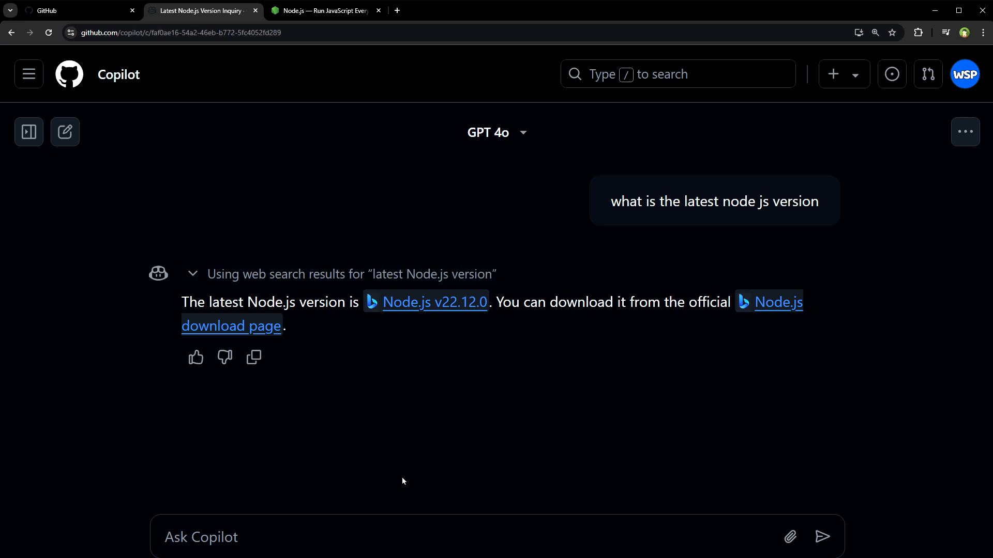
{"action": "mouse_move", "coordinate": [397, 361]}
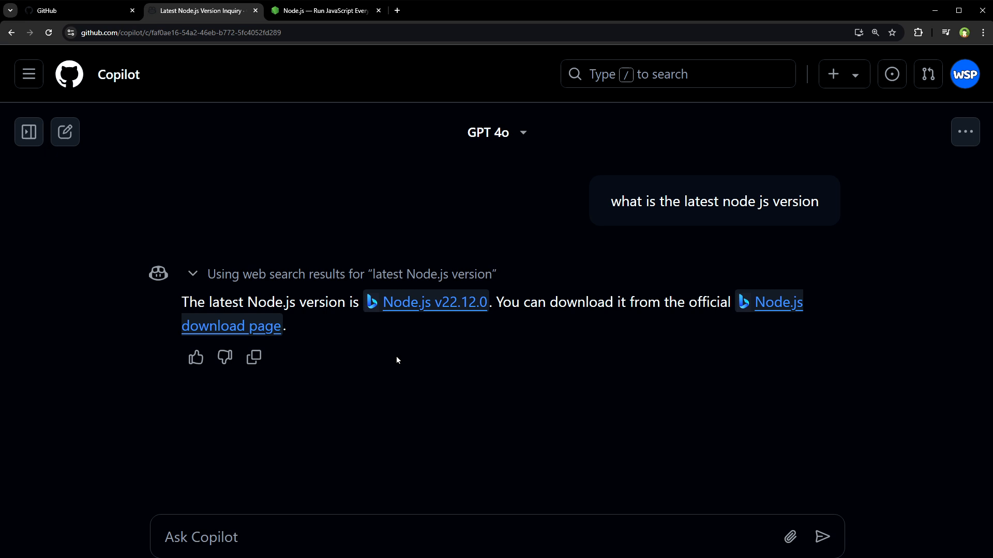
{"action": "mouse_move", "coordinate": [453, 322]}
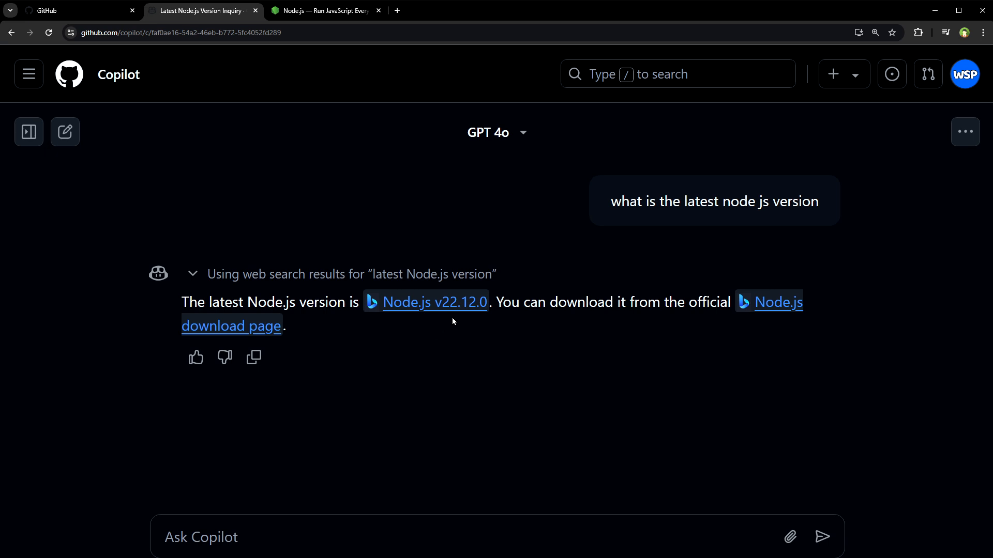
{"action": "mouse_move", "coordinate": [479, 322]}
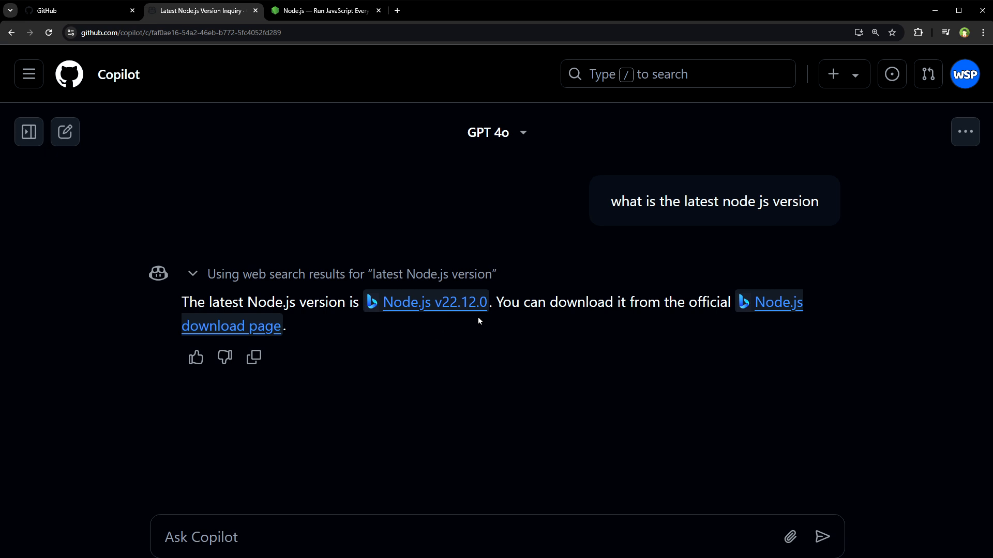
{"action": "left_click", "coordinate": [327, 10]}
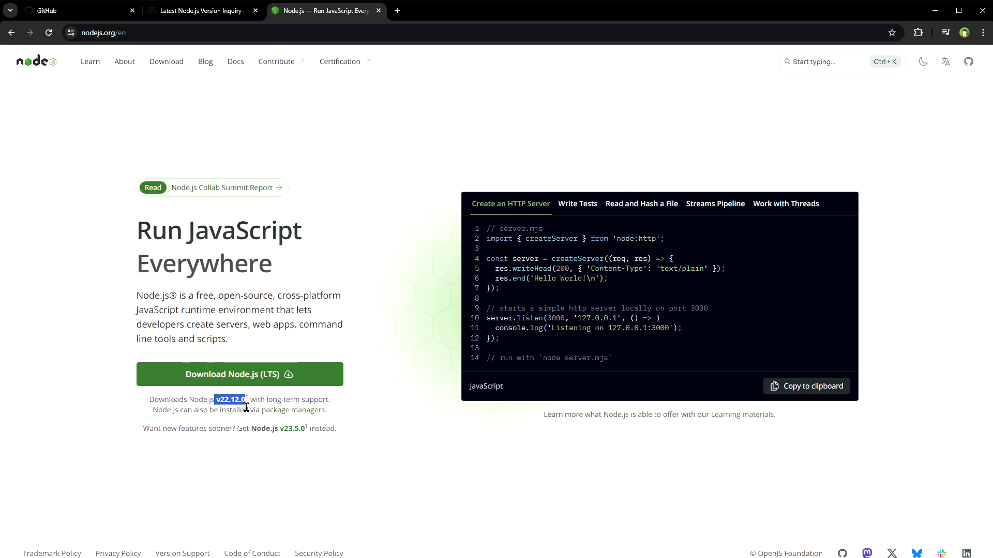
{"action": "left_click", "coordinate": [201, 11]}
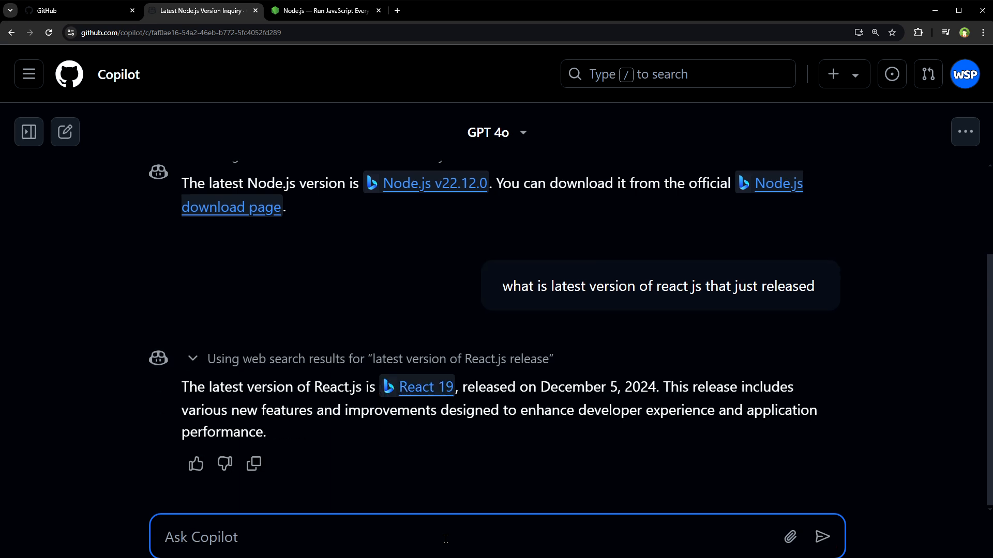
{"action": "mouse_move", "coordinate": [505, 410]}
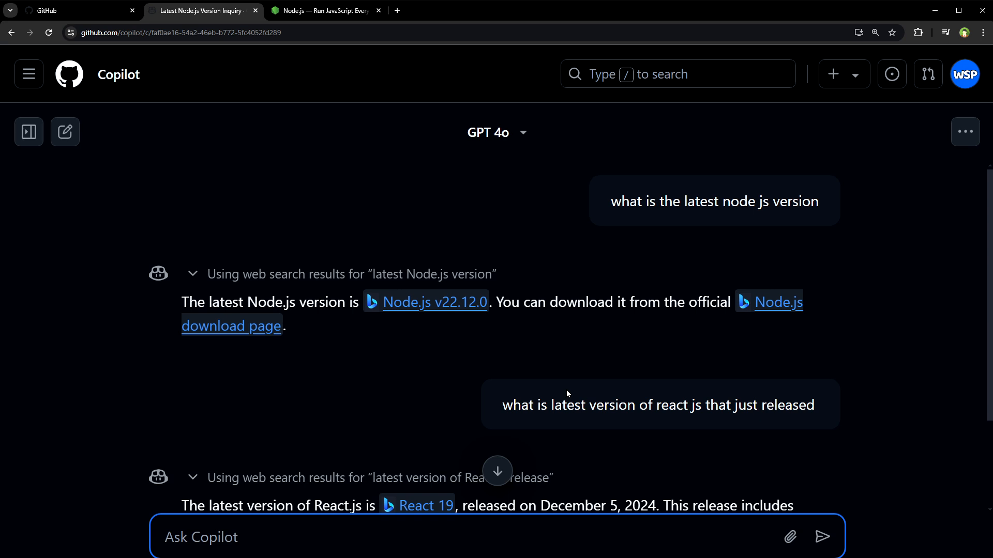
Step: Place the cursor in the Ask Copilot box after React 19 is answered
{"action": "left_click", "coordinate": [200, 537]}
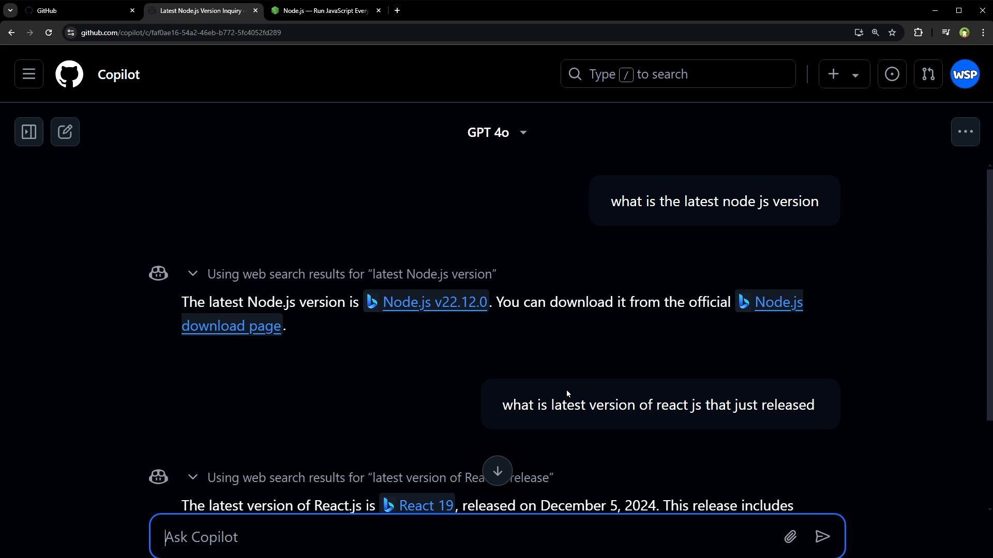